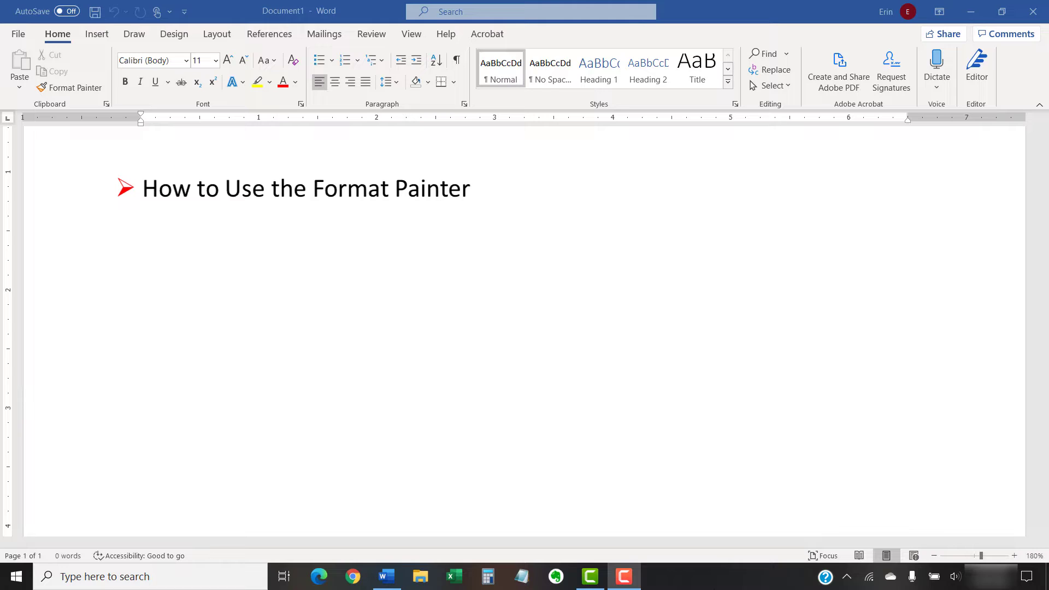
- Go through the Format Painter slides on font size, emphasis, highlighting, spacing and shading
text(How to Use the Format Painter Keyboard Shortcuts)
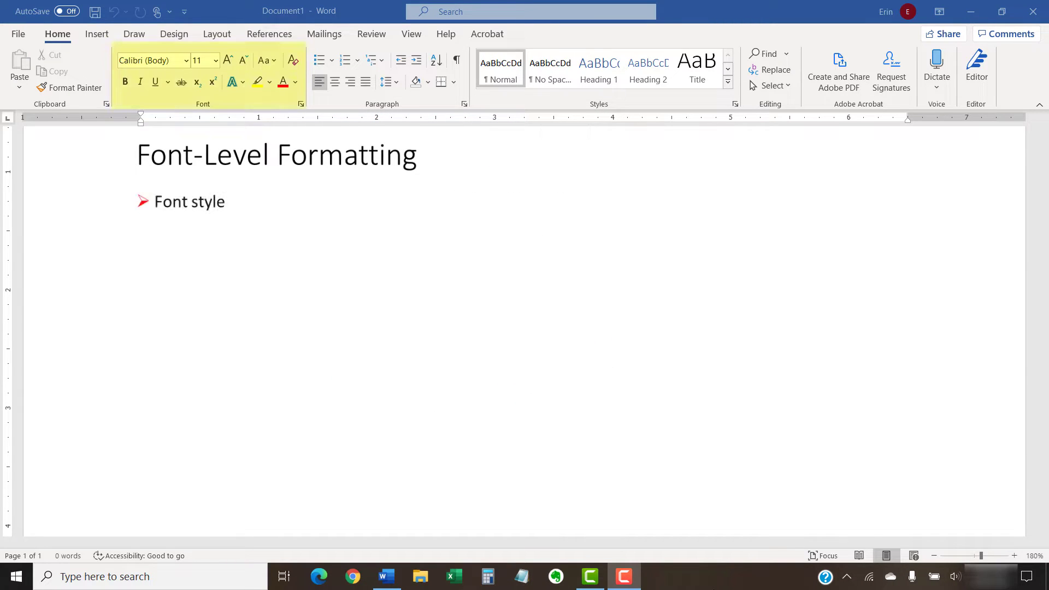
text(Font size)
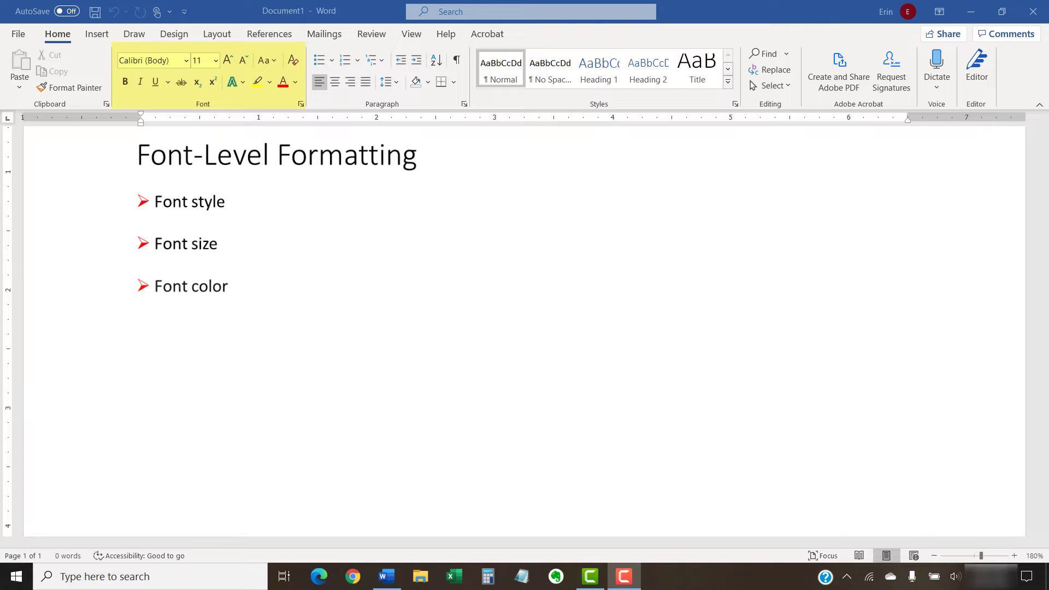
text(Emphasis (i.e., boldness, italics, and underlining))
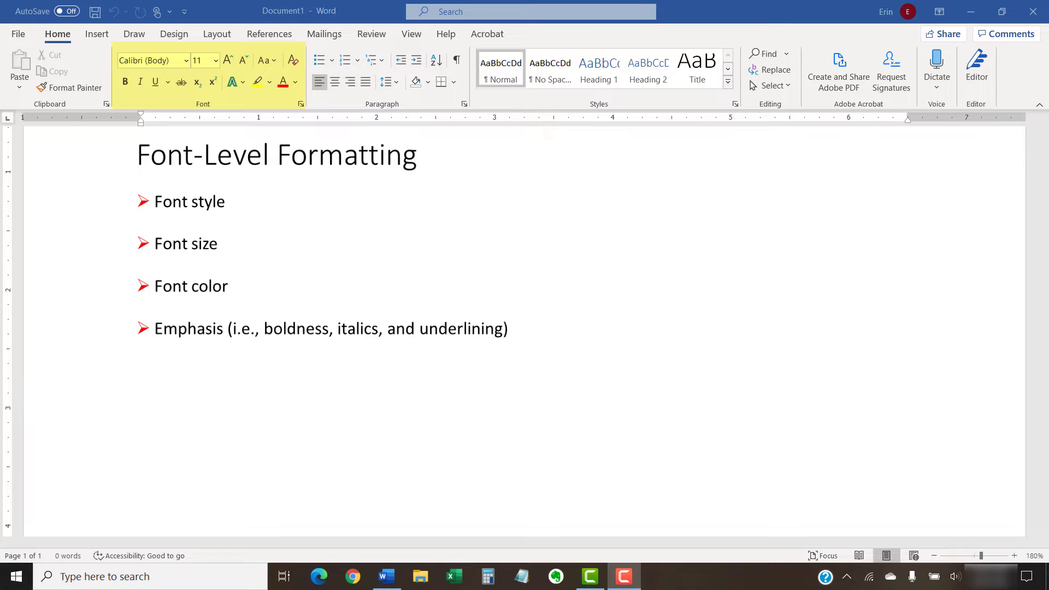
text(Superscripting and subscripting)
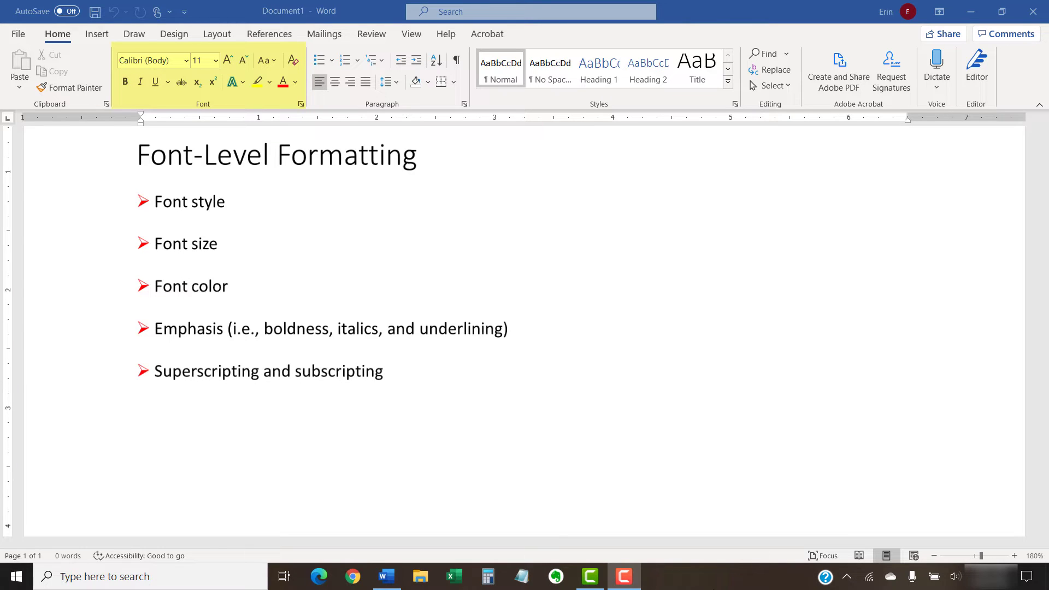
text(Text effects (e.g., outline, shadow, reflection, glow))
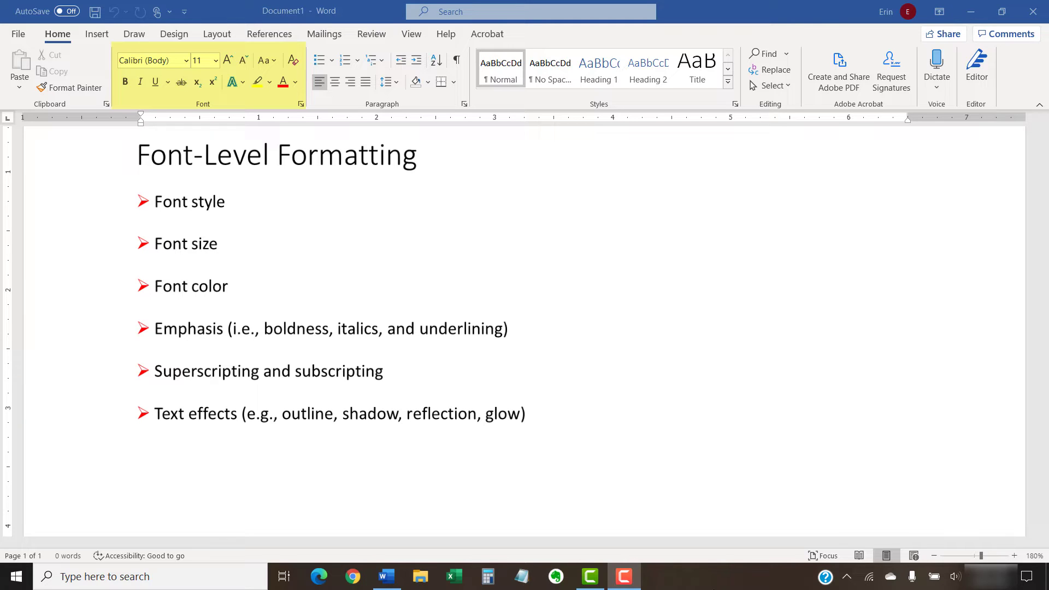
text(Highlighting)
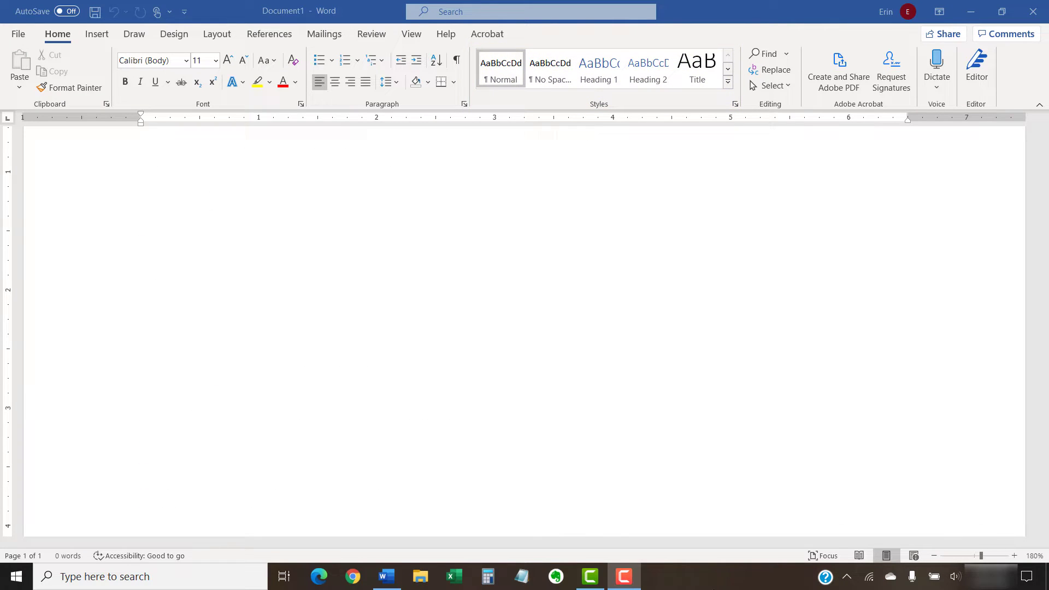
text(Paragraph-Level Formatting)
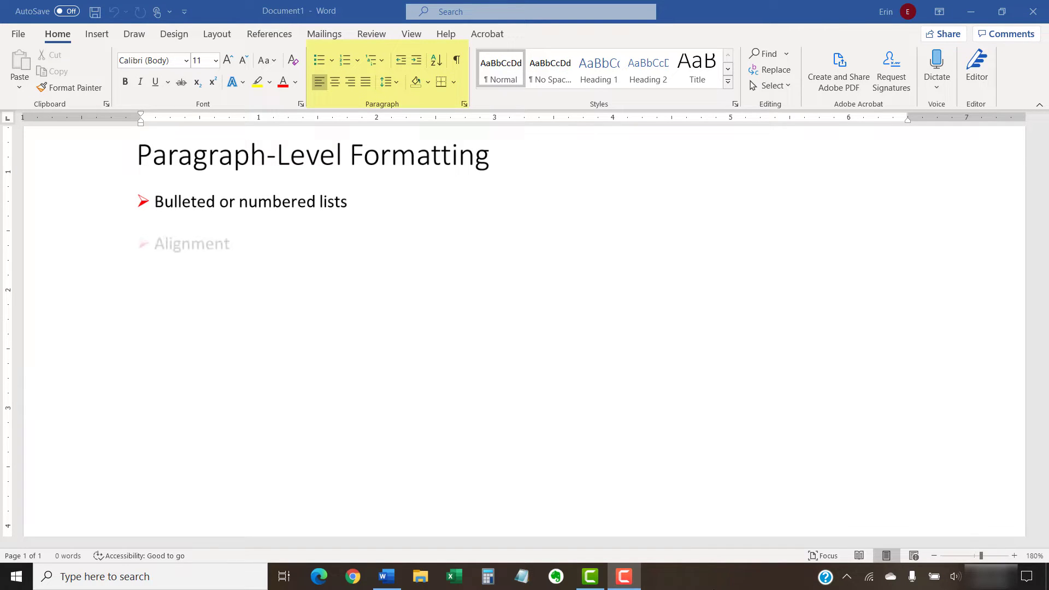
text(Spacing)
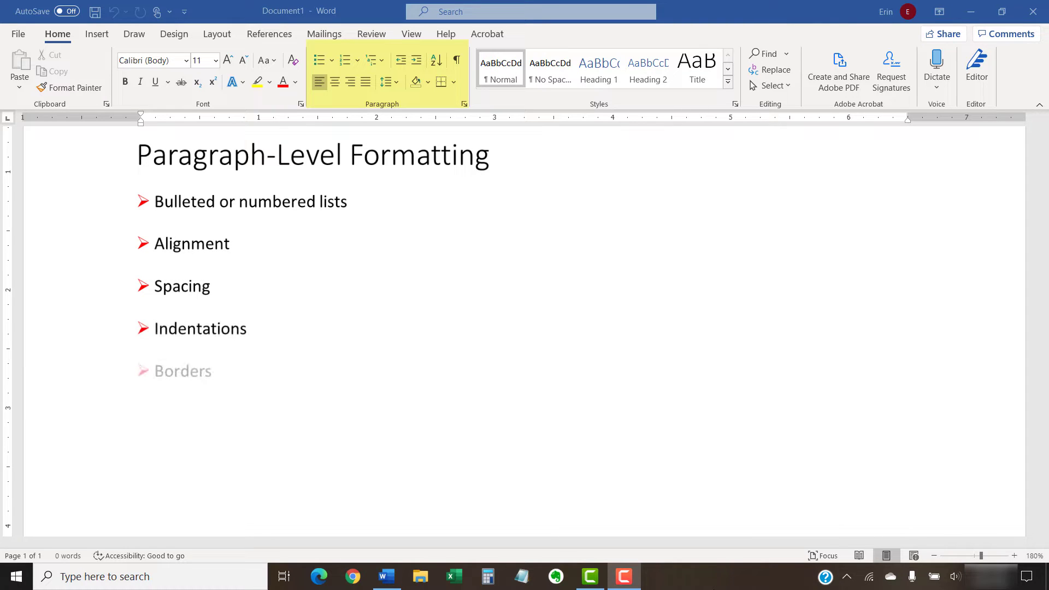
text(Shading)
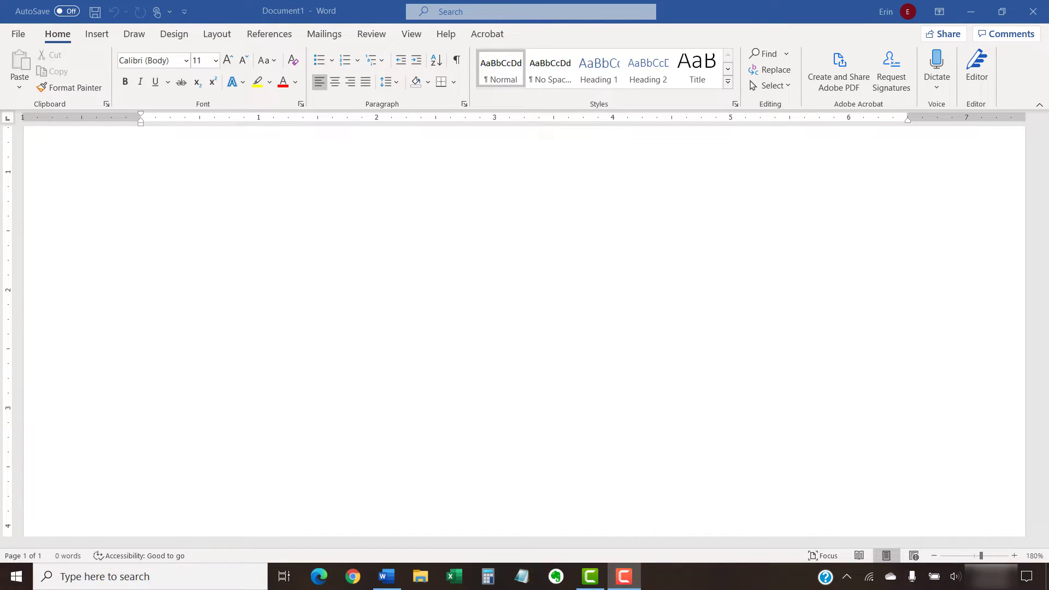
- Pass the Word versions slide (Microsoft 365, 2019, 2016) to reach the sample document
text(Word for Microsoft 365)
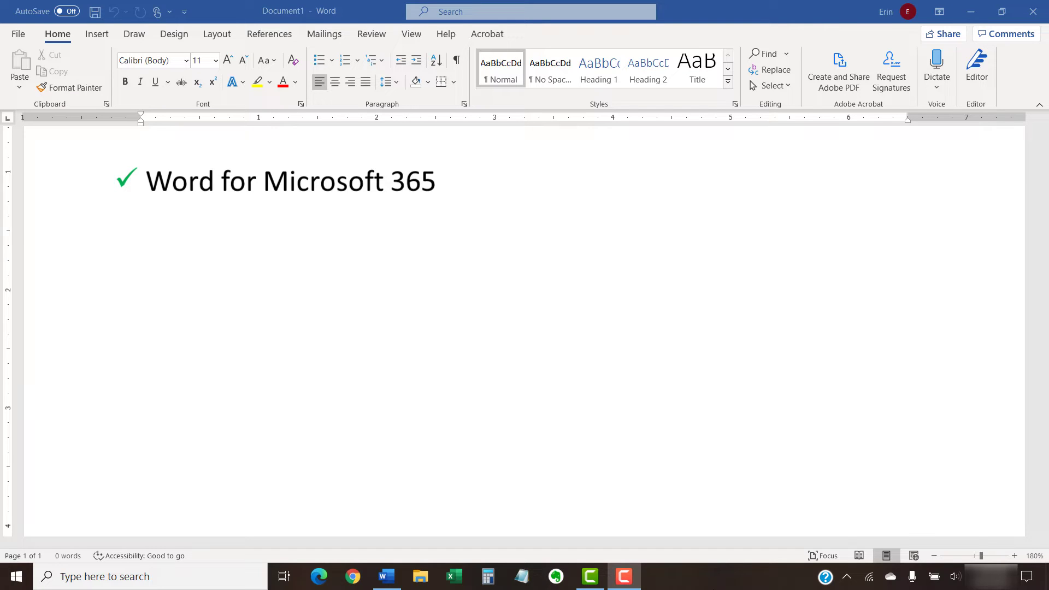
text(Word 2019)
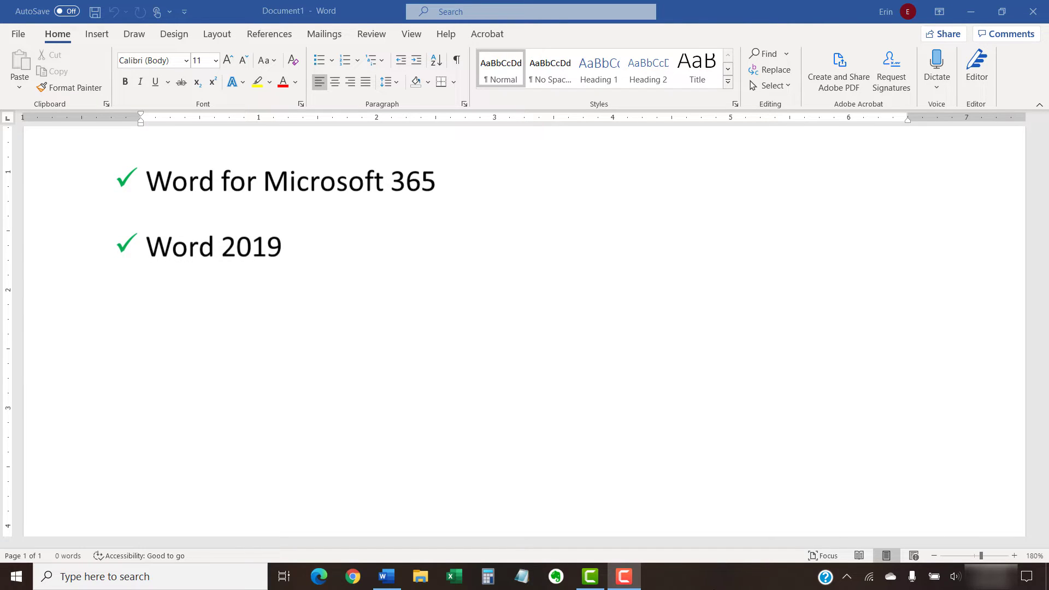
text(Word 2016)
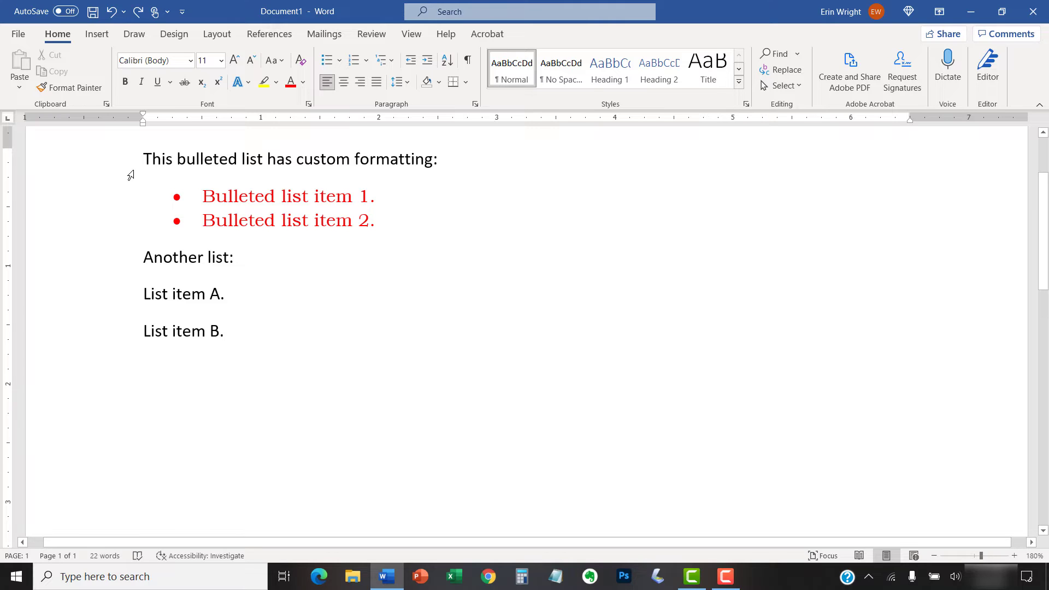
- Turn on Show/Hide ¶ marks and select Bulleted list item 2 as the formatting source
click(58, 34)
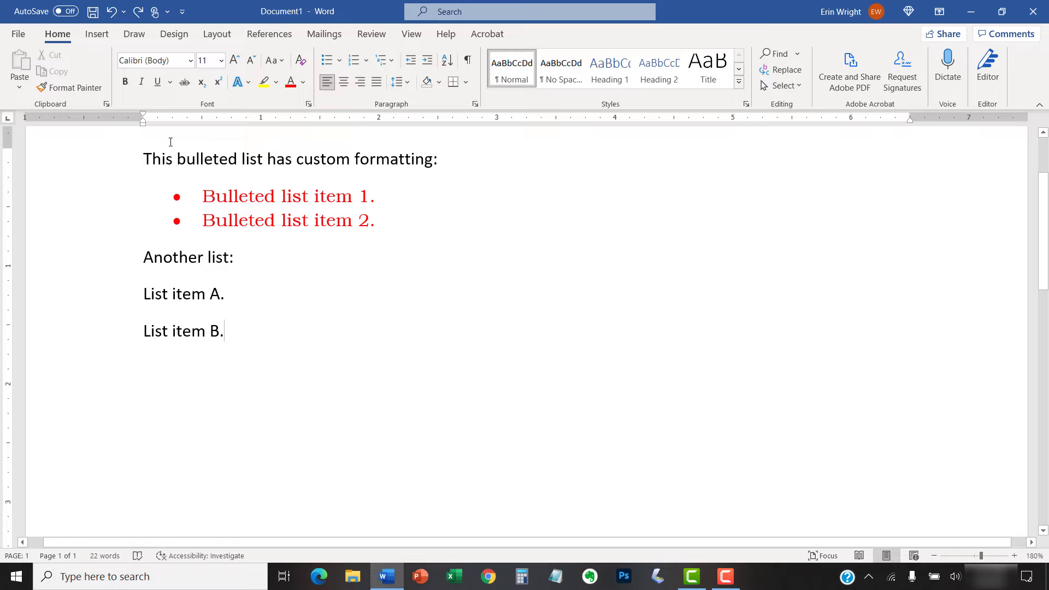
click(467, 60)
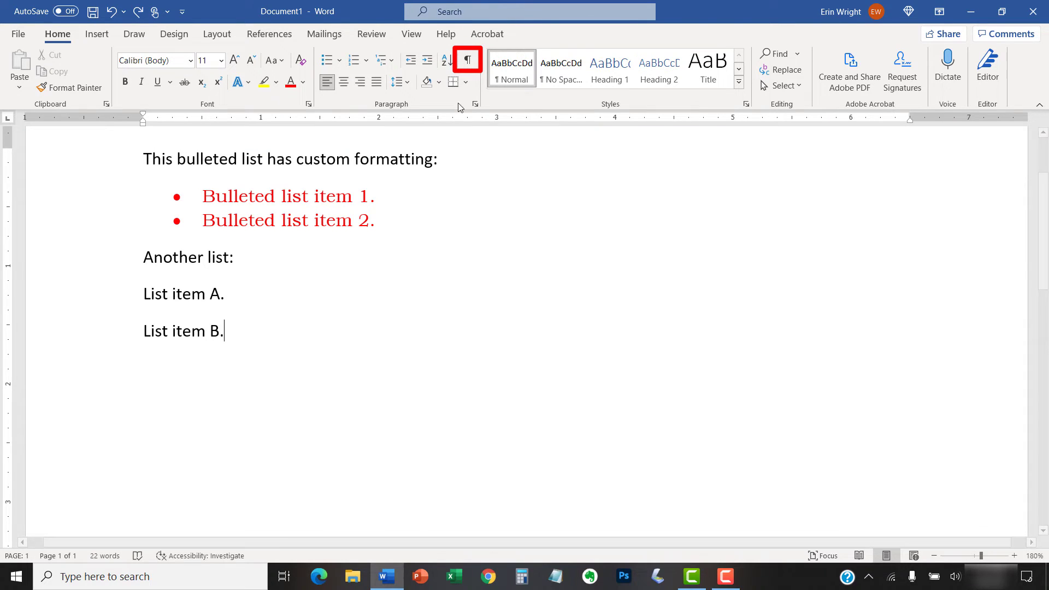
click(467, 60)
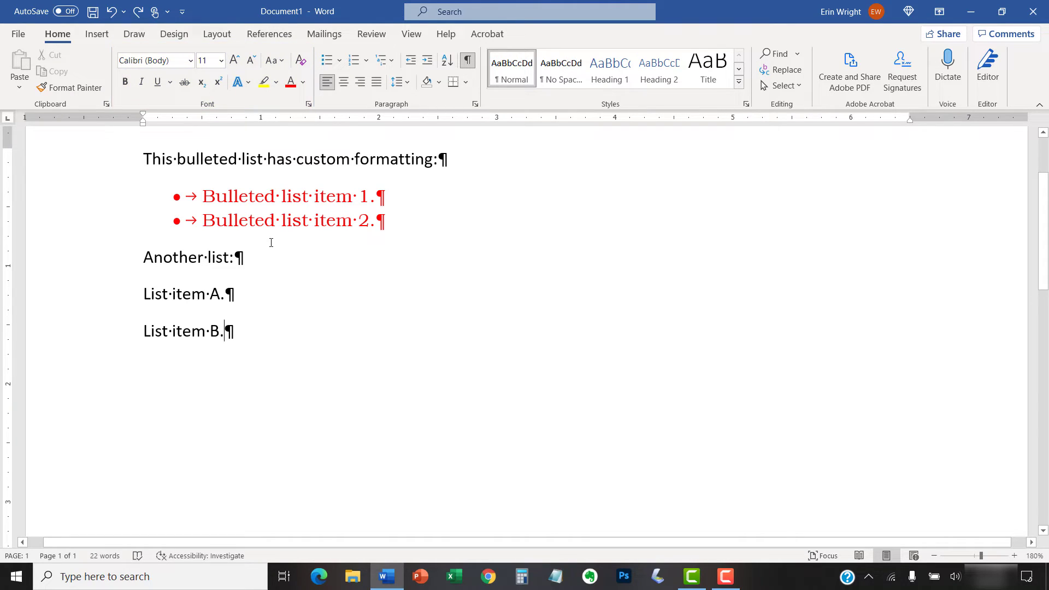
mouse_move(234, 235)
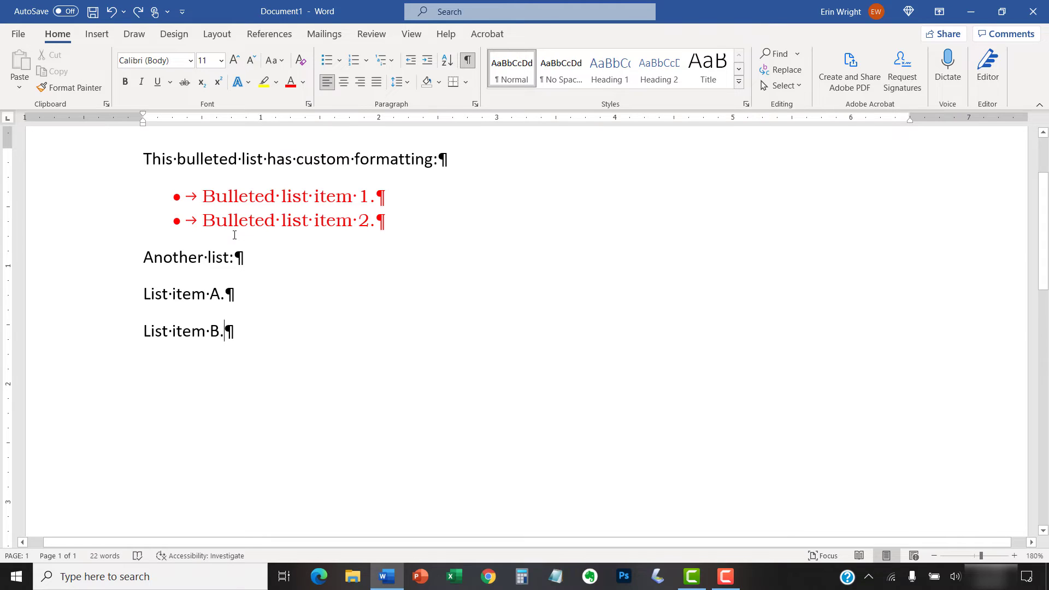
mouse_move(220, 233)
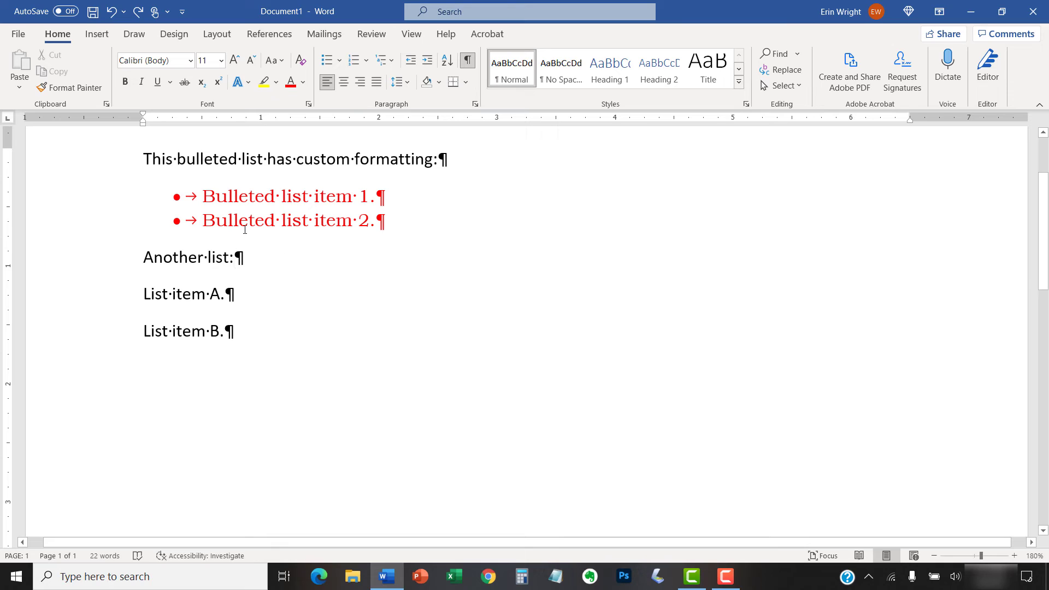
click(232, 257)
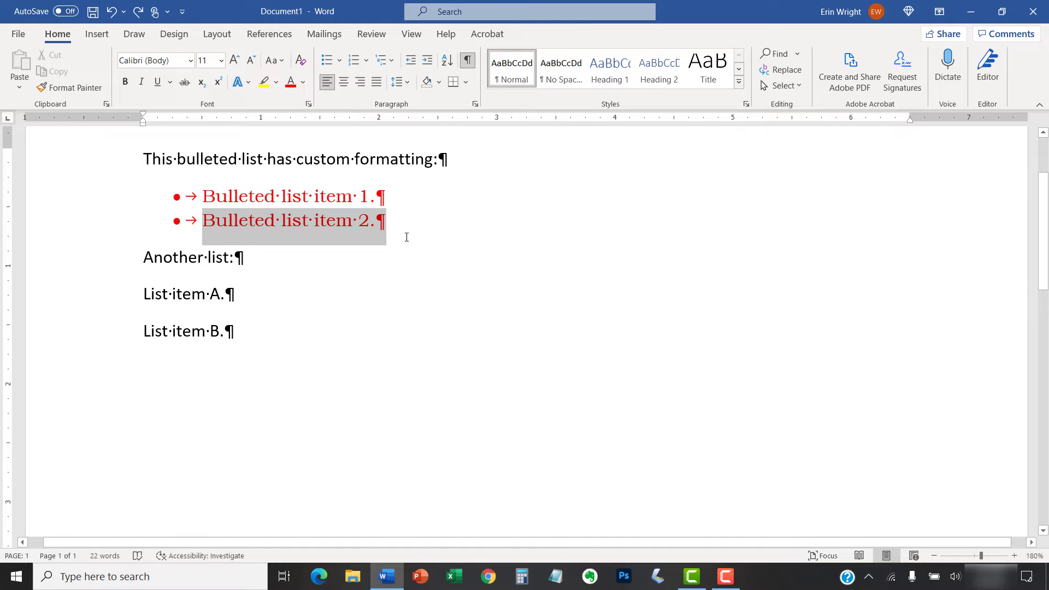
- Copy the red bullet formatting with Format Painter onto List item A and List item B
click(68, 87)
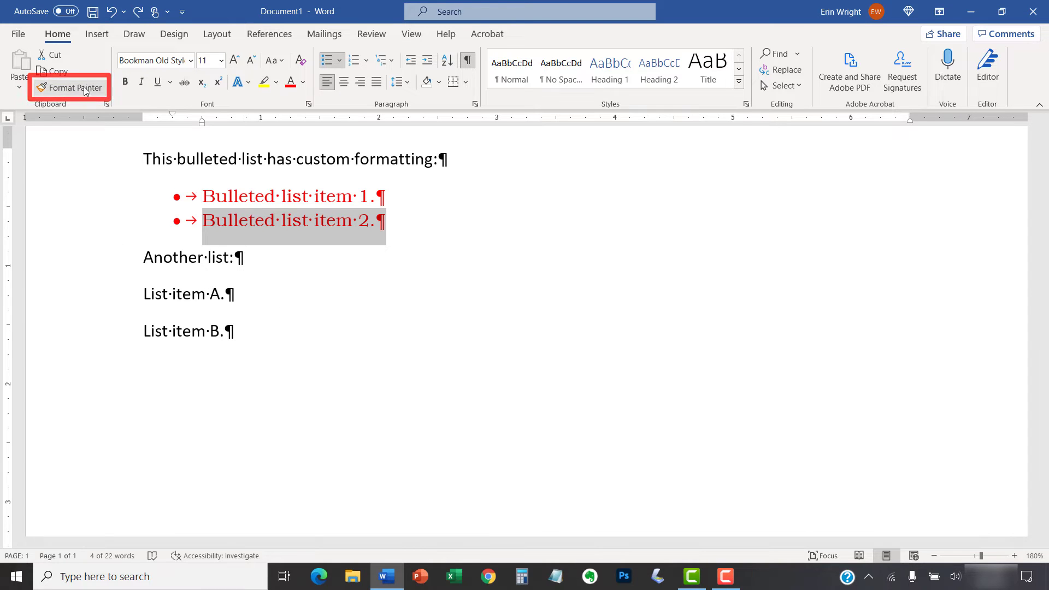
click(69, 88)
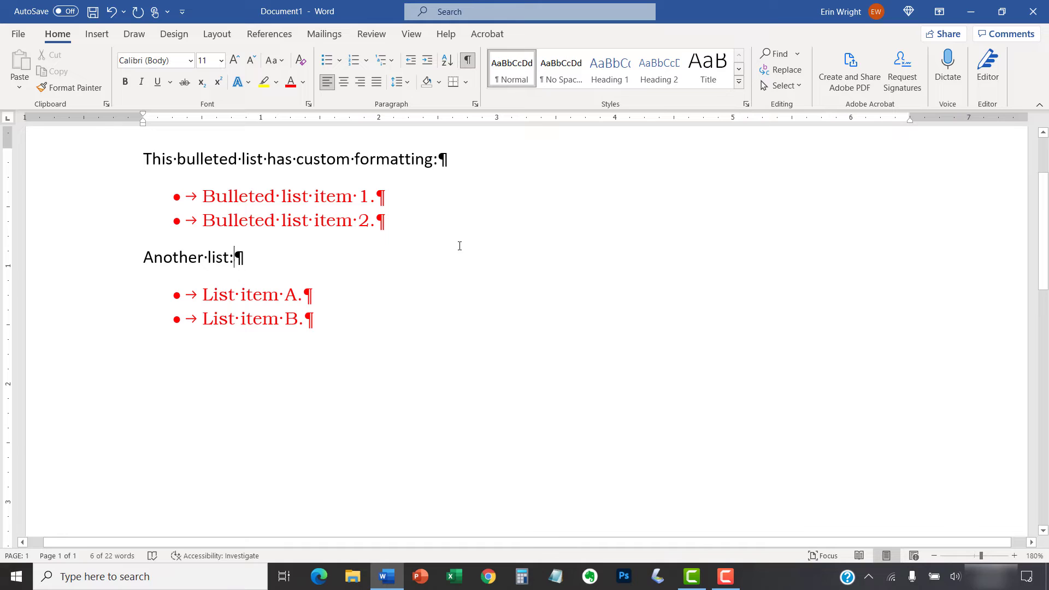
click(467, 60)
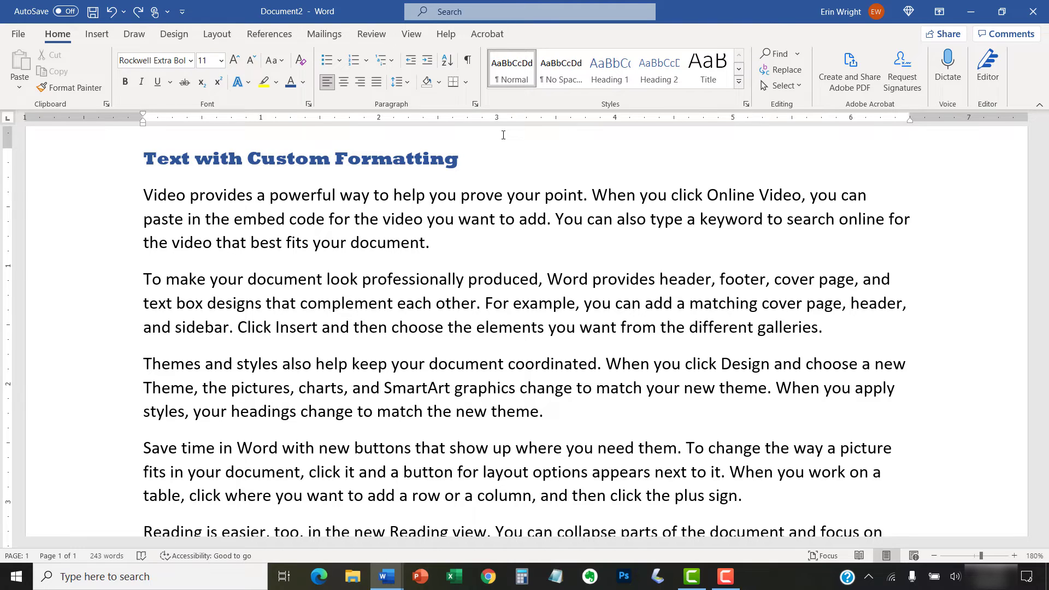
- Show ¶ marks, copy the 'Custom' heading formatting, and apply it to Online Video, Word, Click
click(57, 34)
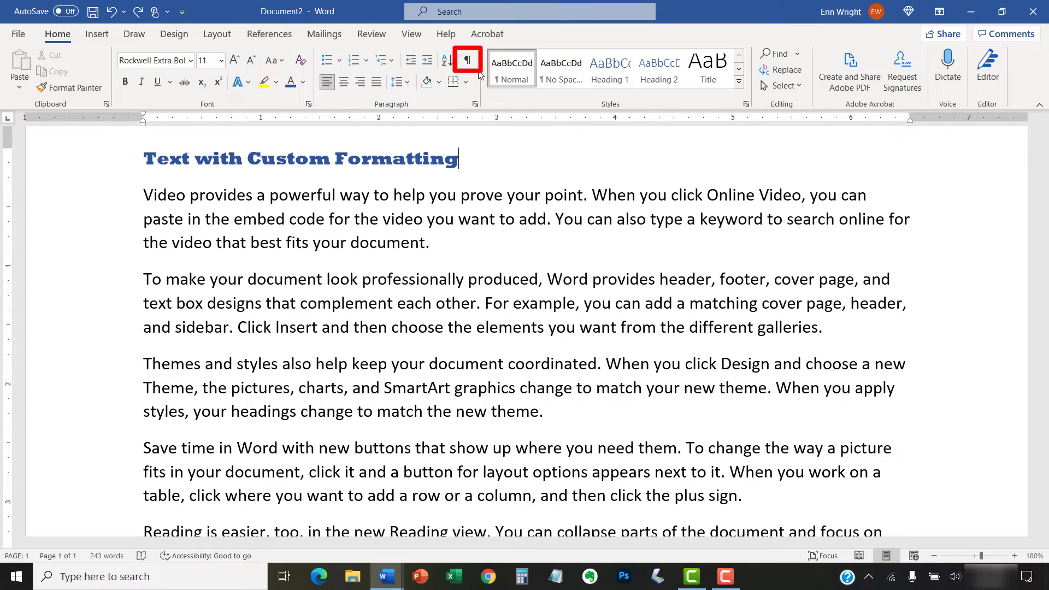
click(467, 60)
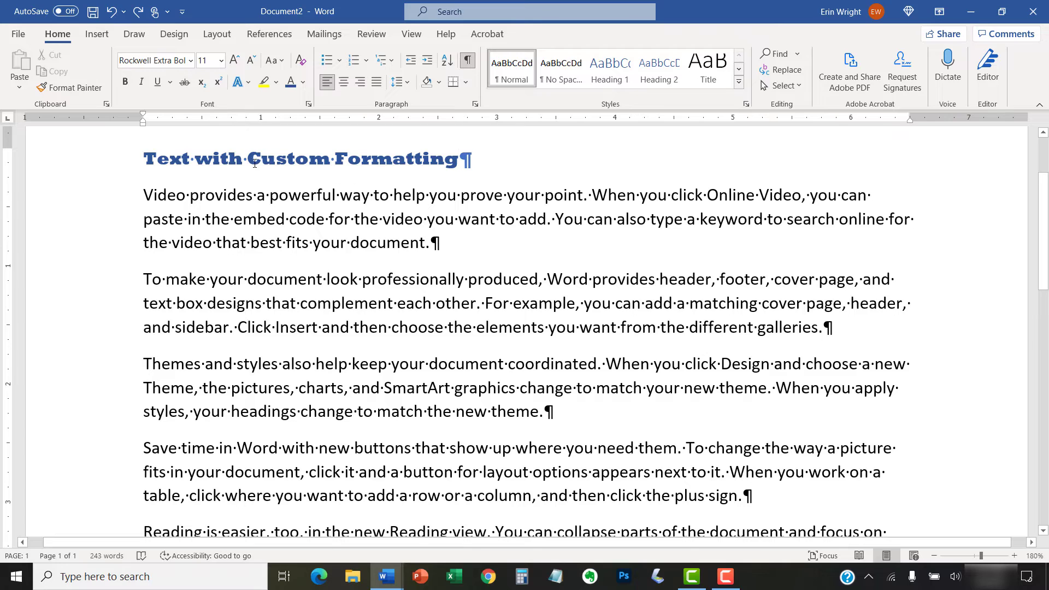
double_click(288, 159)
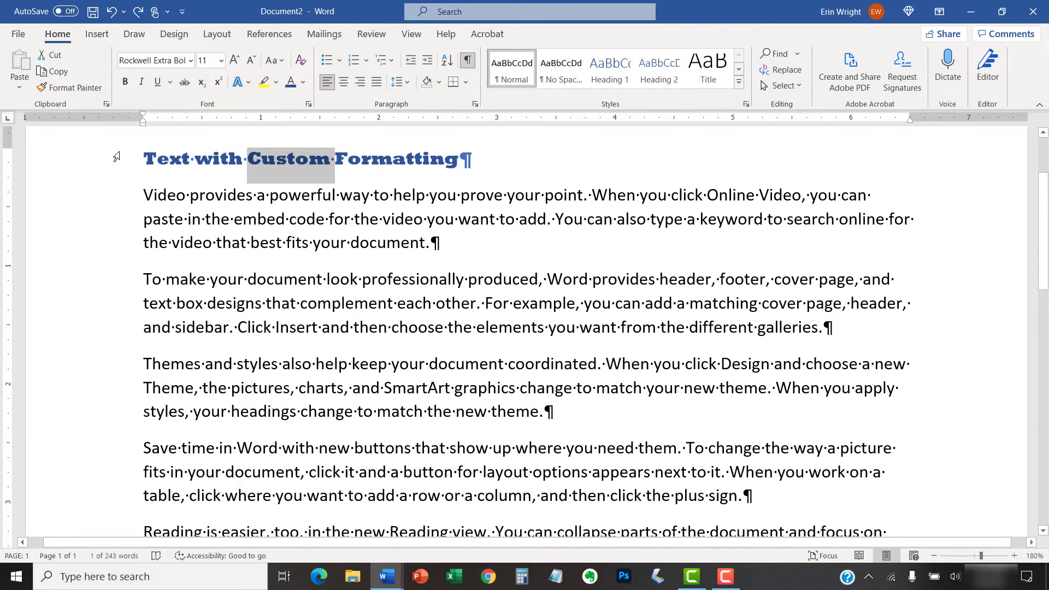
mouse_move(93, 140)
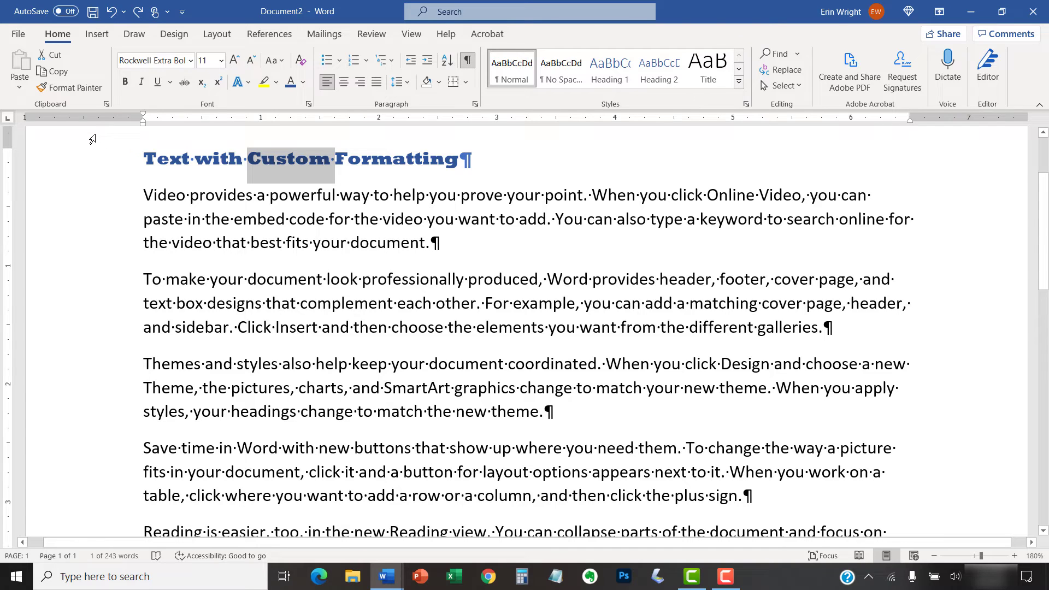
click(69, 87)
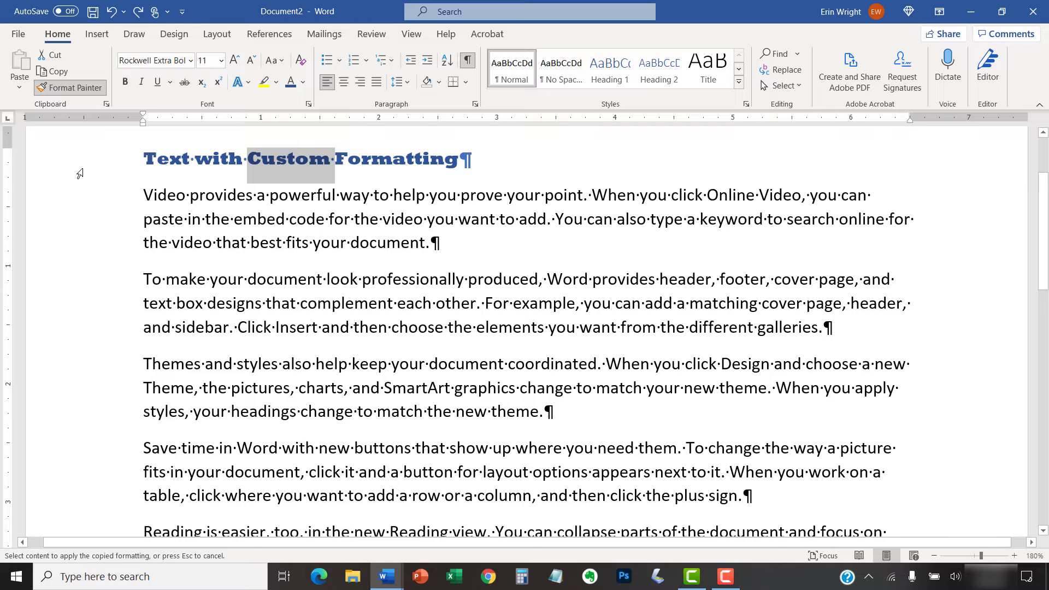
mouse_move(623, 247)
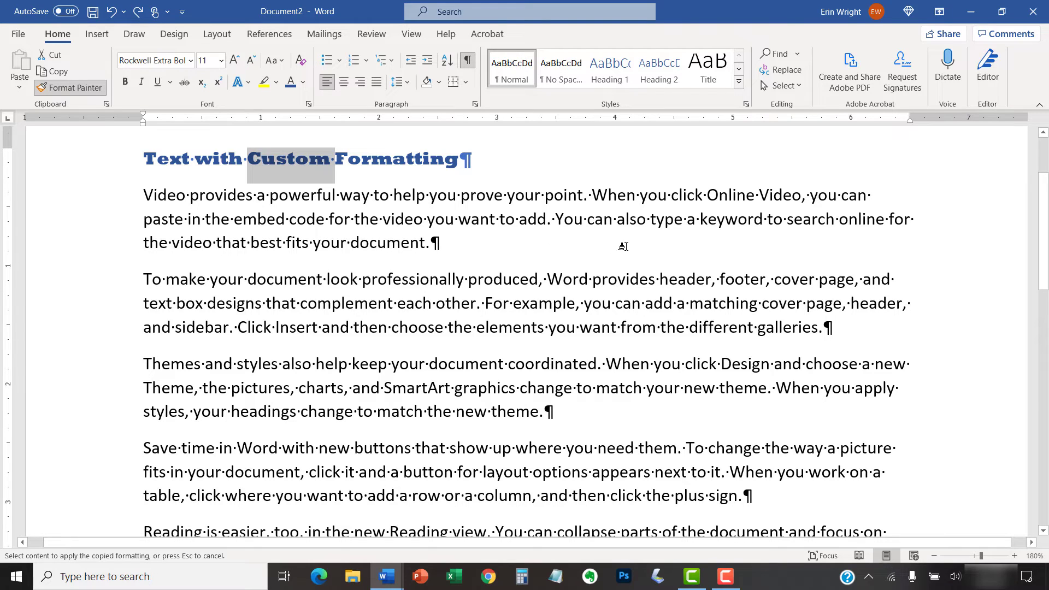
mouse_move(706, 195)
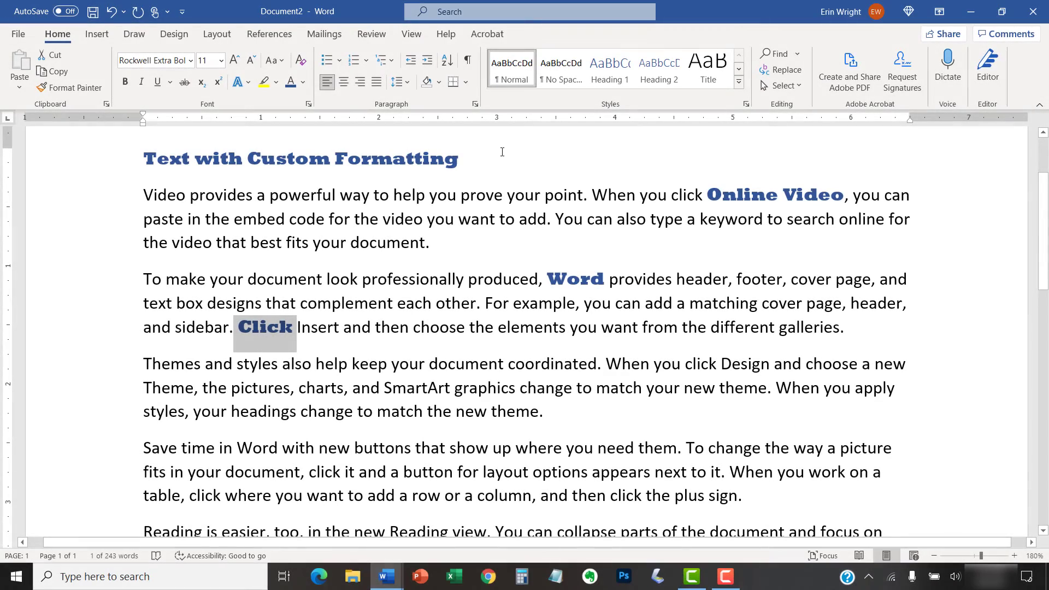
mouse_move(514, 179)
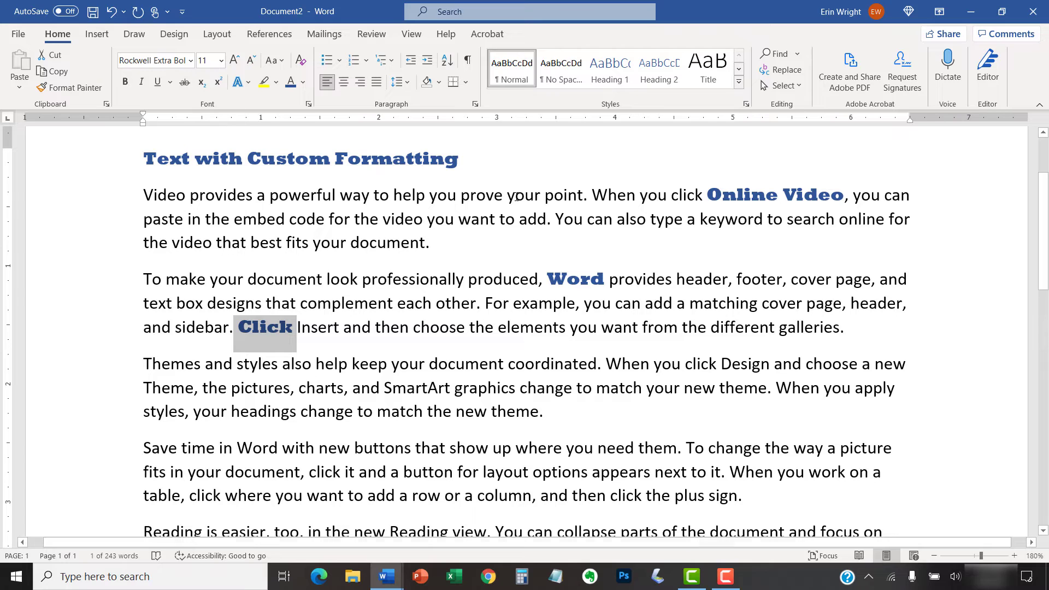
right_click(518, 195)
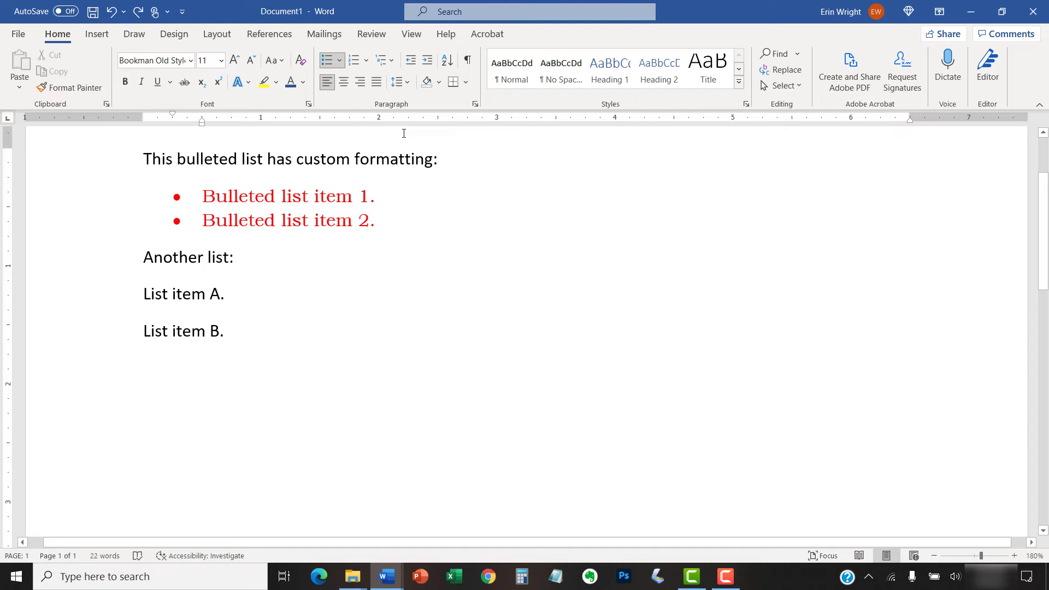
- Show ¶ marks and copy Bulleted list item 2's formatting with Ctrl+Shift+C
click(377, 221)
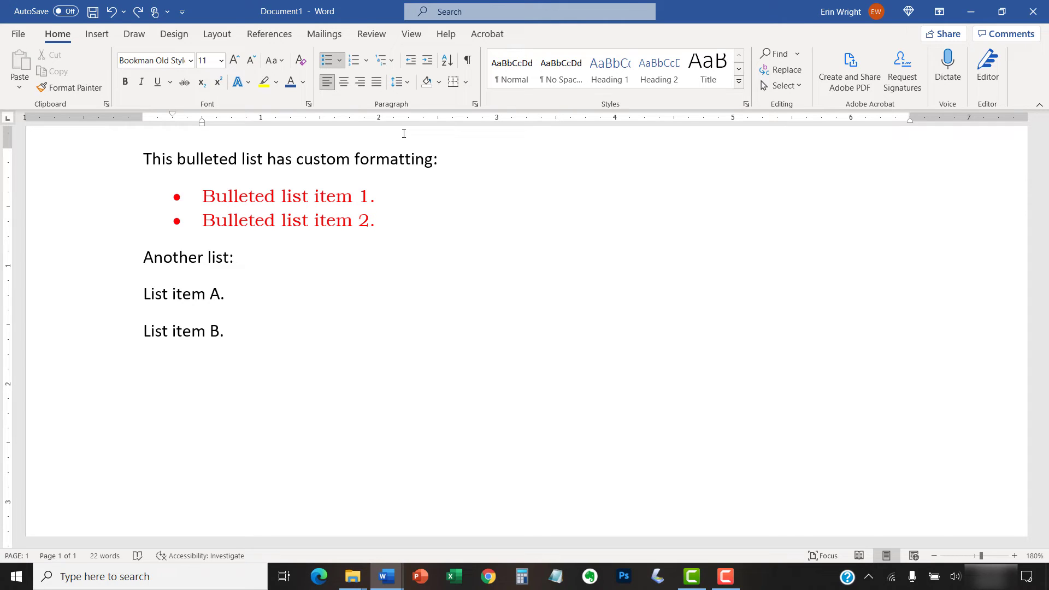
click(57, 34)
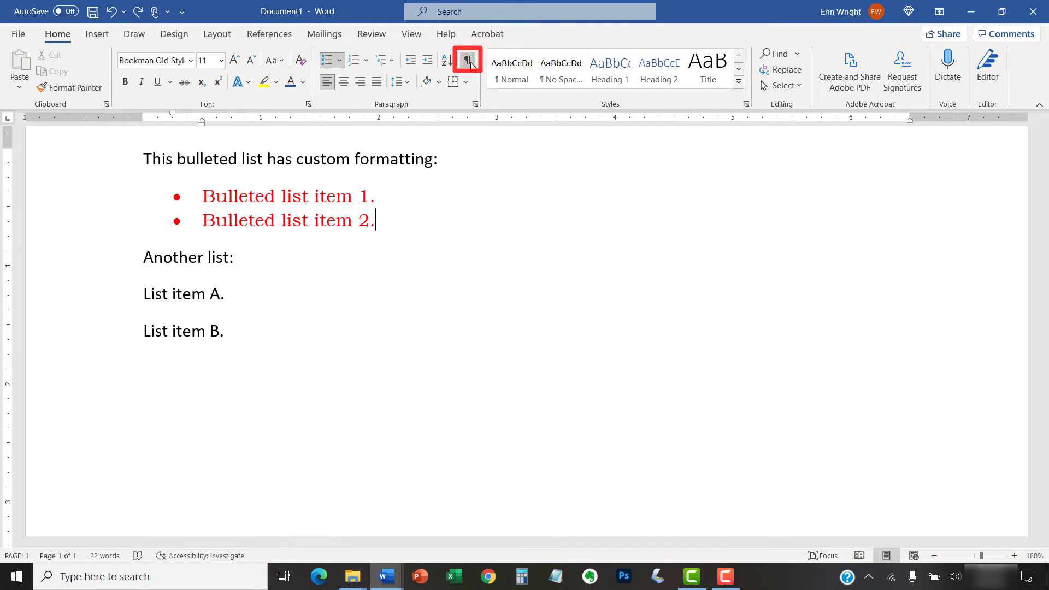
click(467, 60)
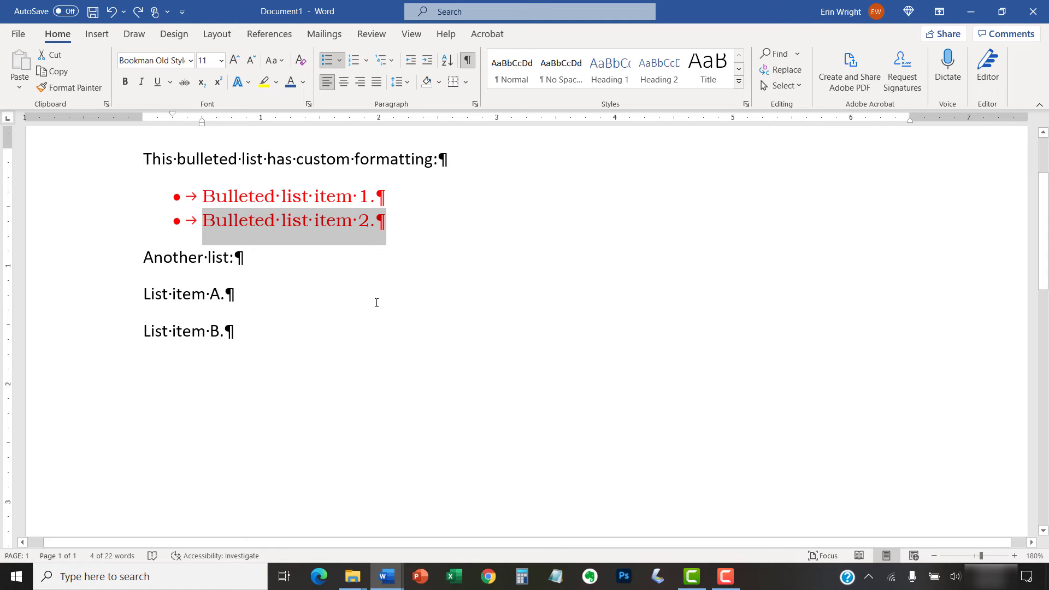
key(ctrl+shift+c)
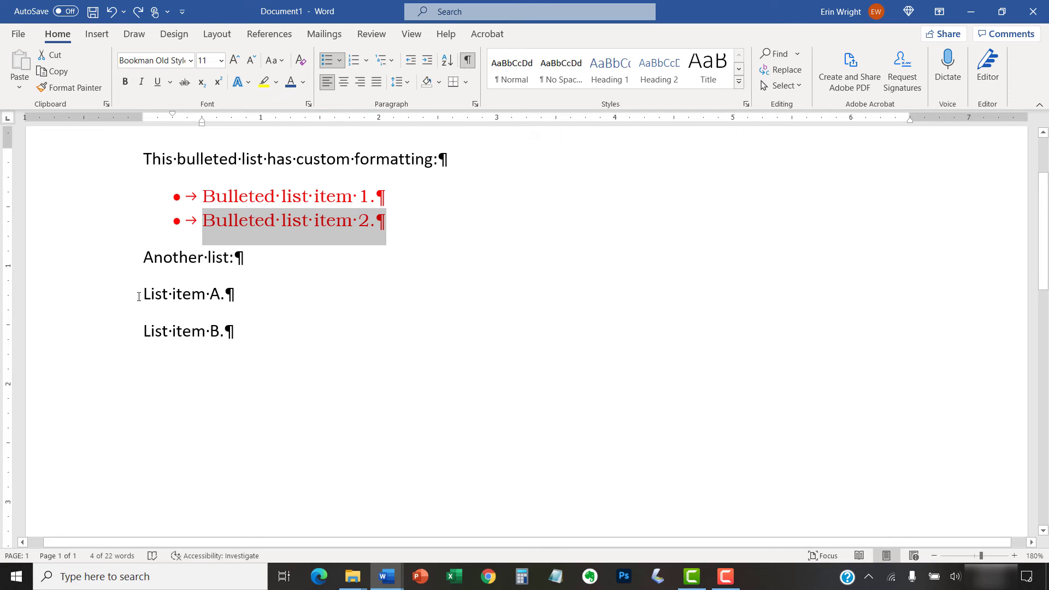
- Paint the red bullet formatting onto List item A and B, then hide ¶ marks
drag(143, 294, 234, 338)
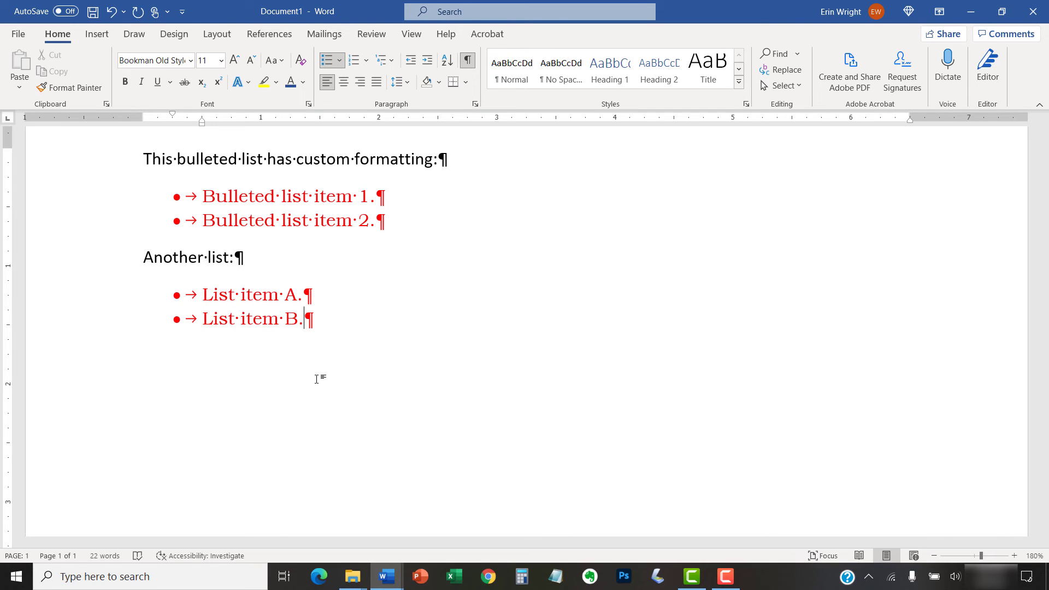
click(466, 61)
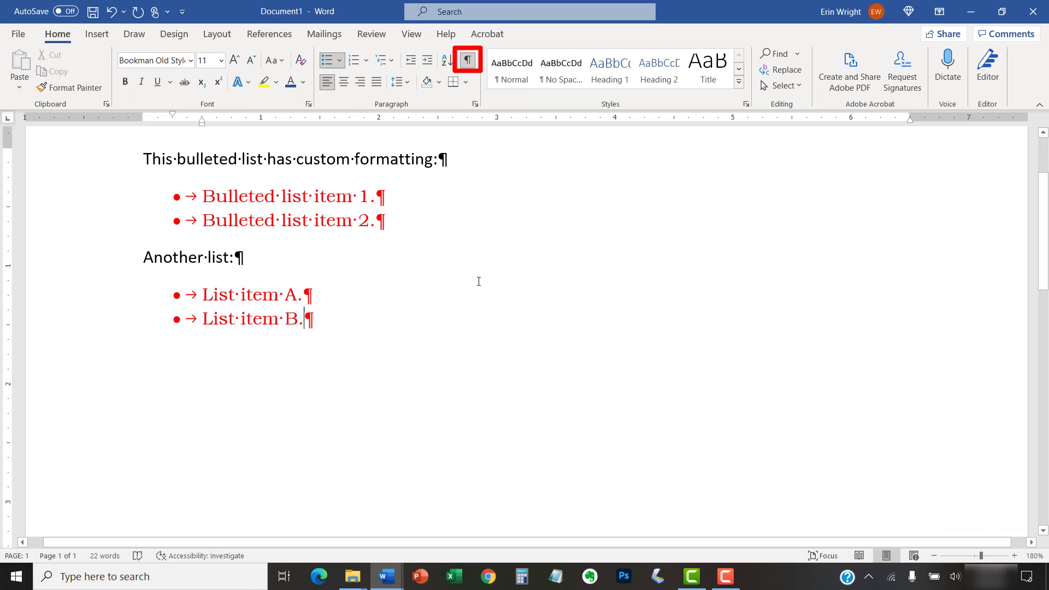
mouse_move(495, 117)
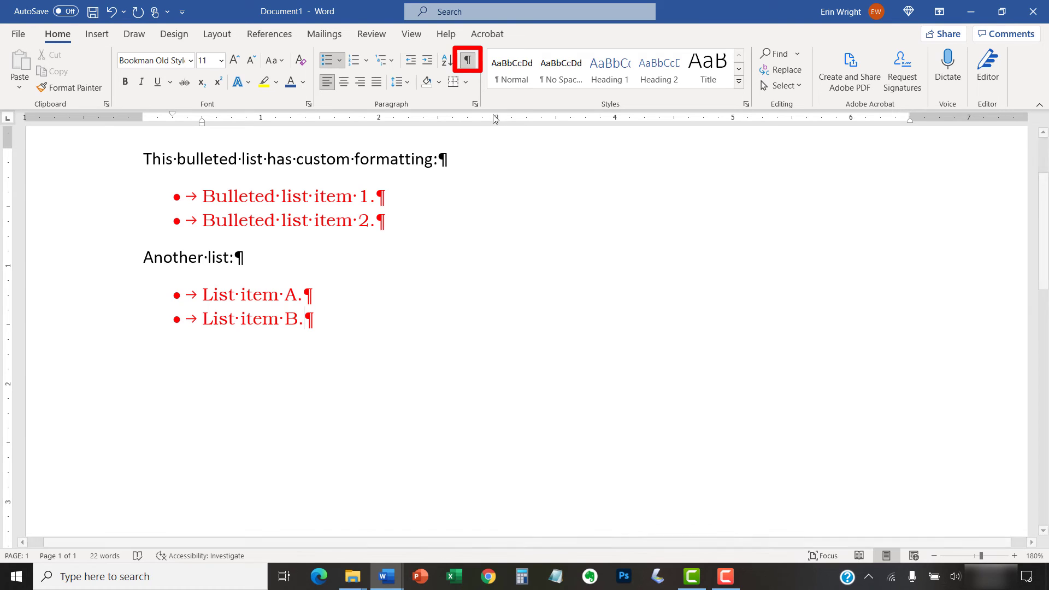
click(467, 59)
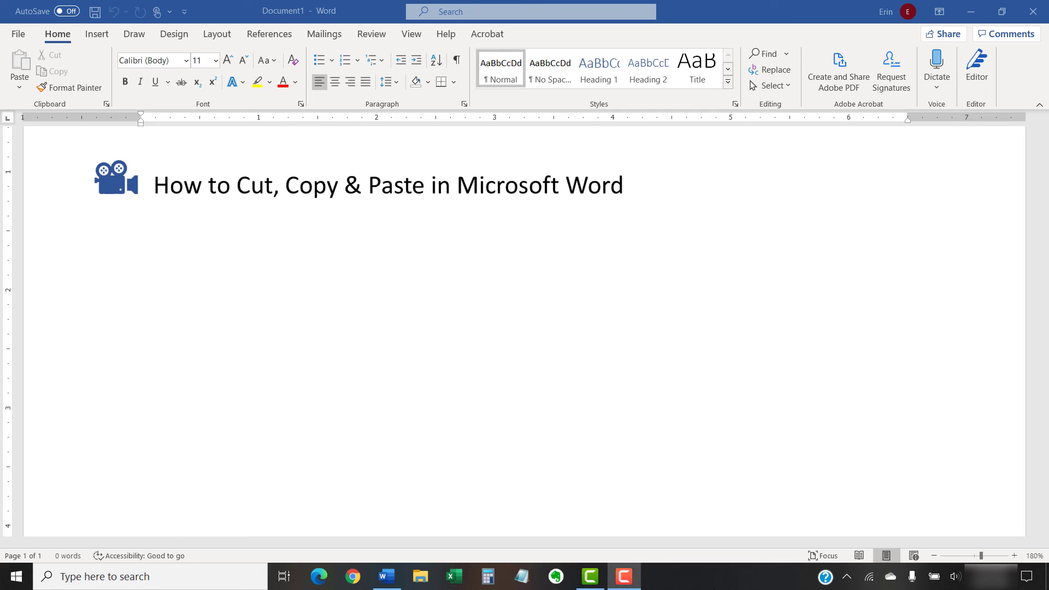
text(How to Insert & Modify Images in Microsoft Word)
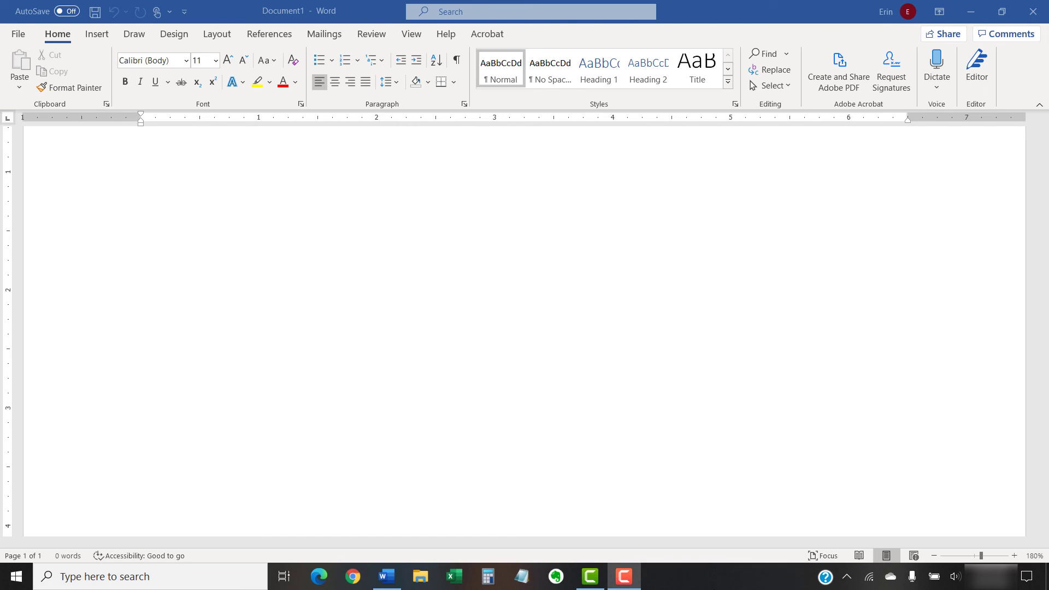
text(erinwrightwriting.com)
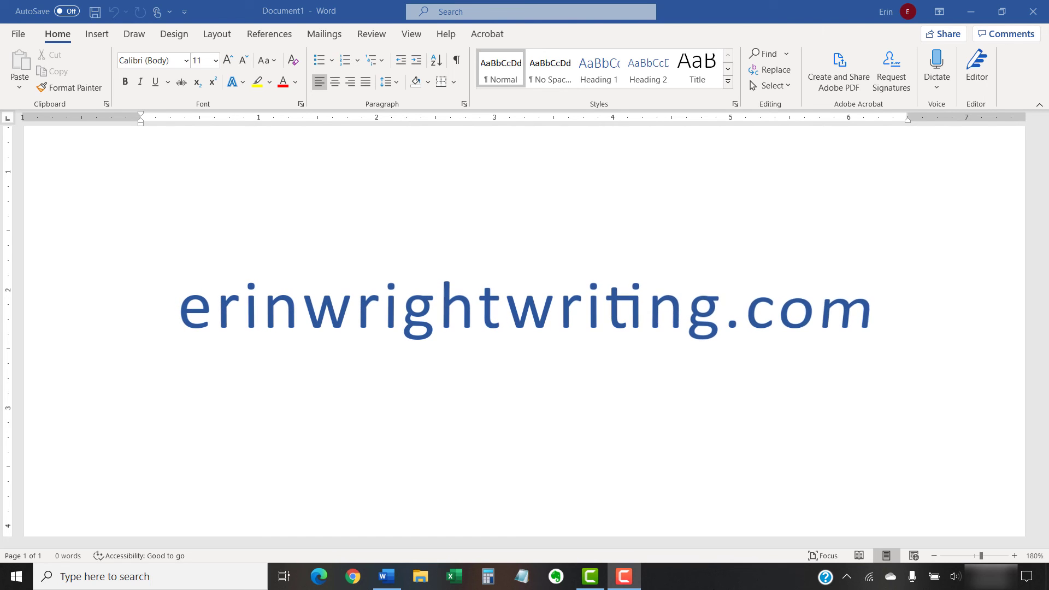